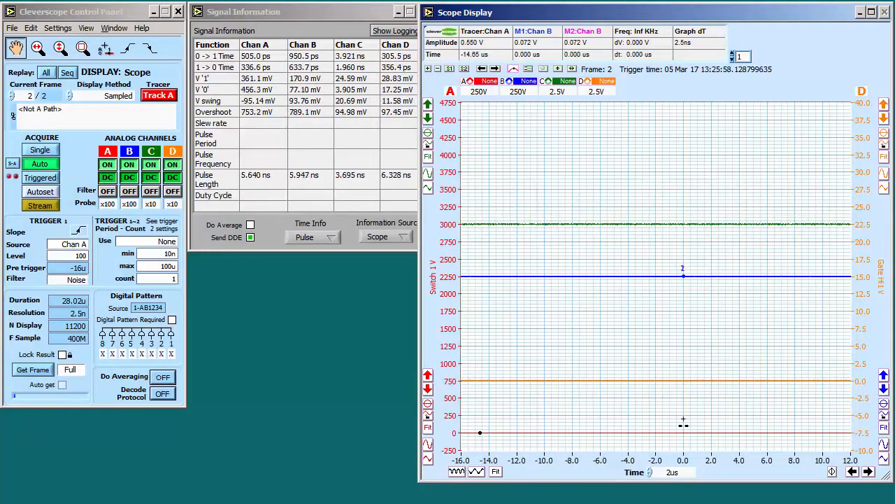
# - Maximize the Scope Display window to show the four switching waveforms at 1 µs
pyautogui.click(872, 12)
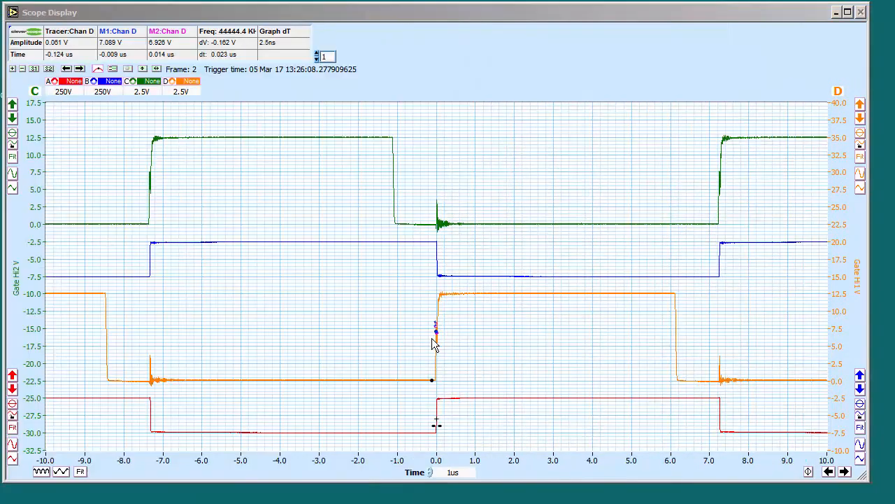